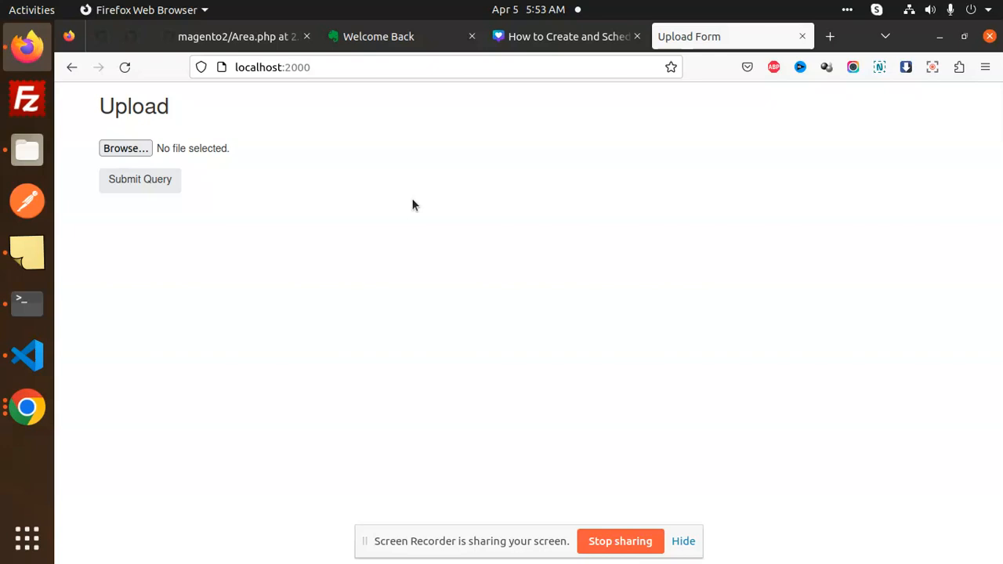
{"action": "mouse_move", "coordinate": [304, 166]}
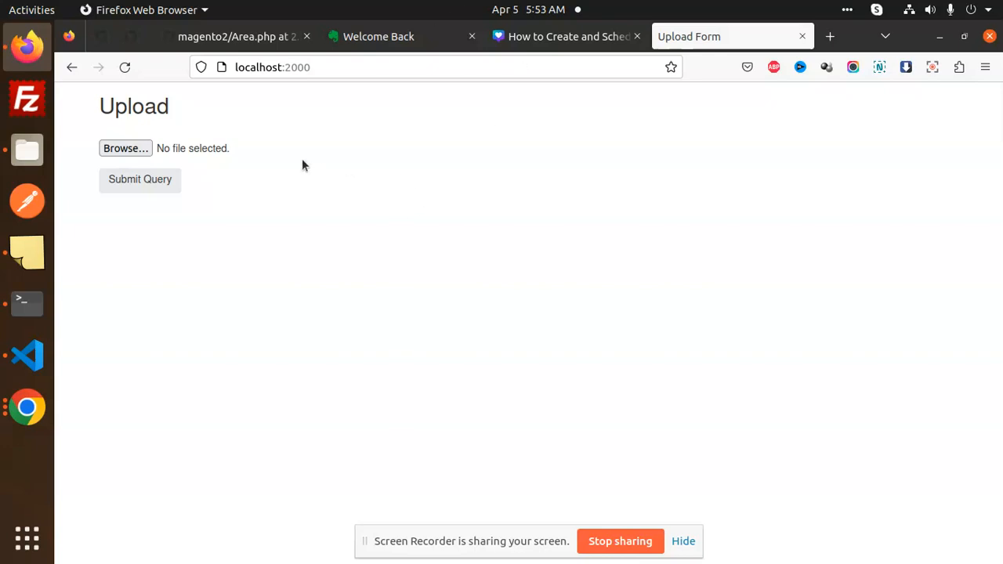
Pick 18480.jpg from Downloads/18K+ Quotes Images-008/Part5 in the upload form's file picker.
{"action": "left_click", "coordinate": [125, 148]}
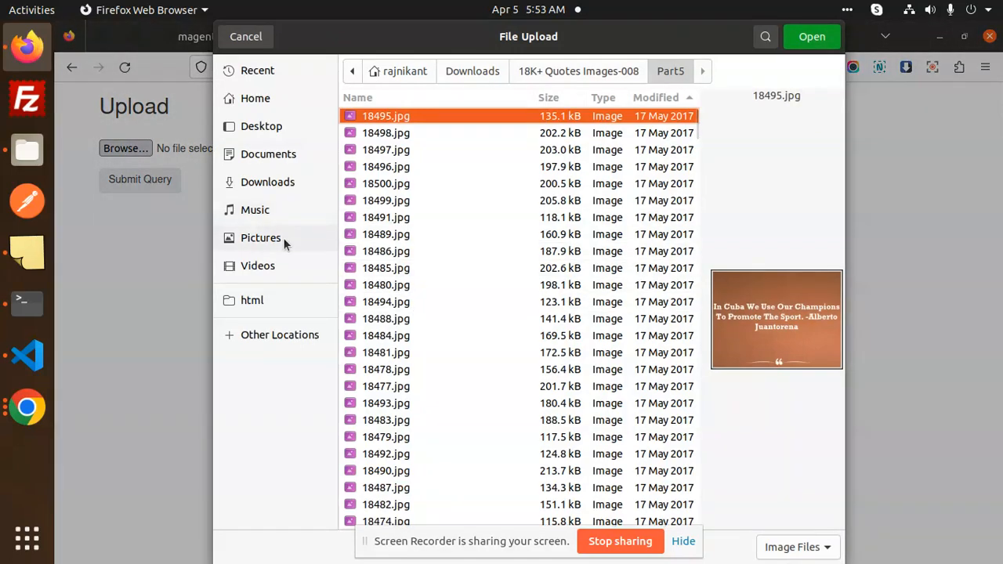
{"action": "left_click", "coordinate": [386, 284]}
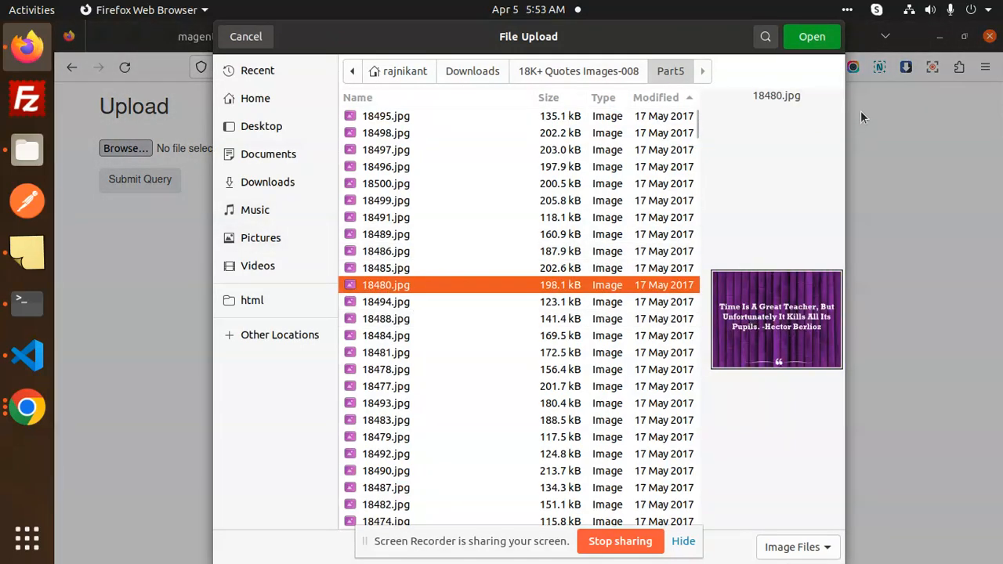
{"action": "left_click", "coordinate": [812, 36]}
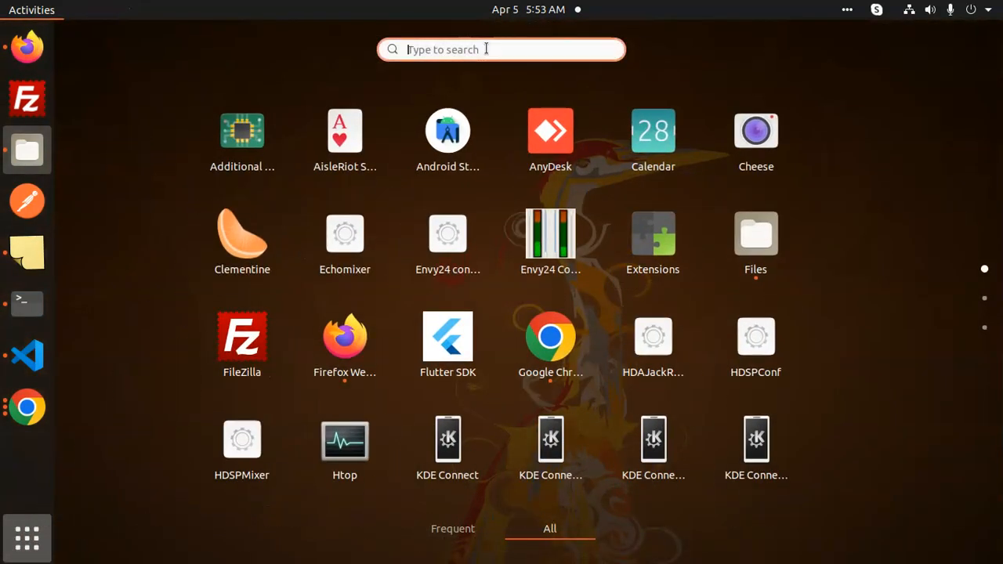
Search the app launcher for 'r' to launch Robo 3T.
{"action": "type", "text": "r"}
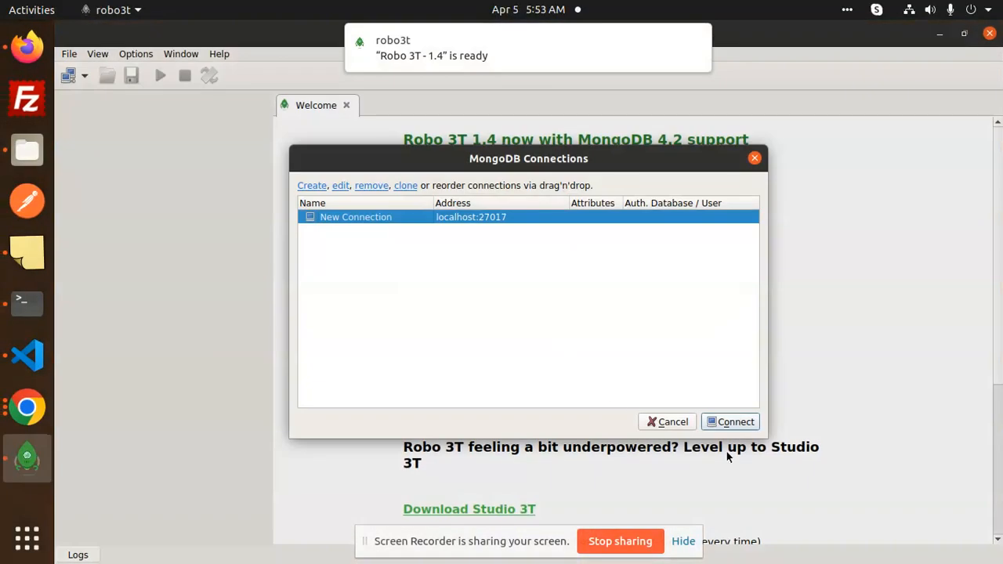
Connect to localhost:27017 and expand the fourth details document to inspect its image filename.
{"action": "left_click", "coordinate": [729, 421]}
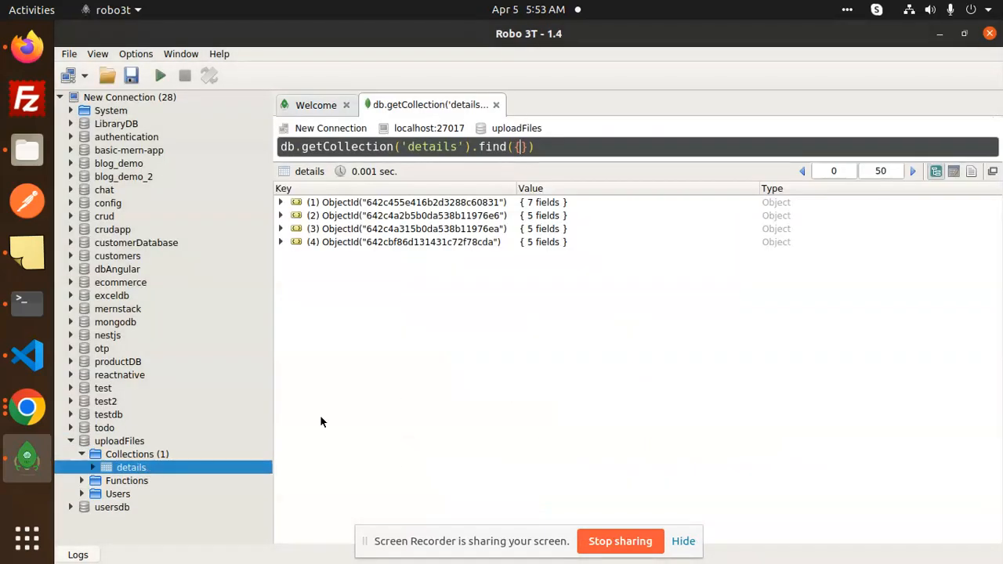
{"action": "left_click", "coordinate": [281, 241]}
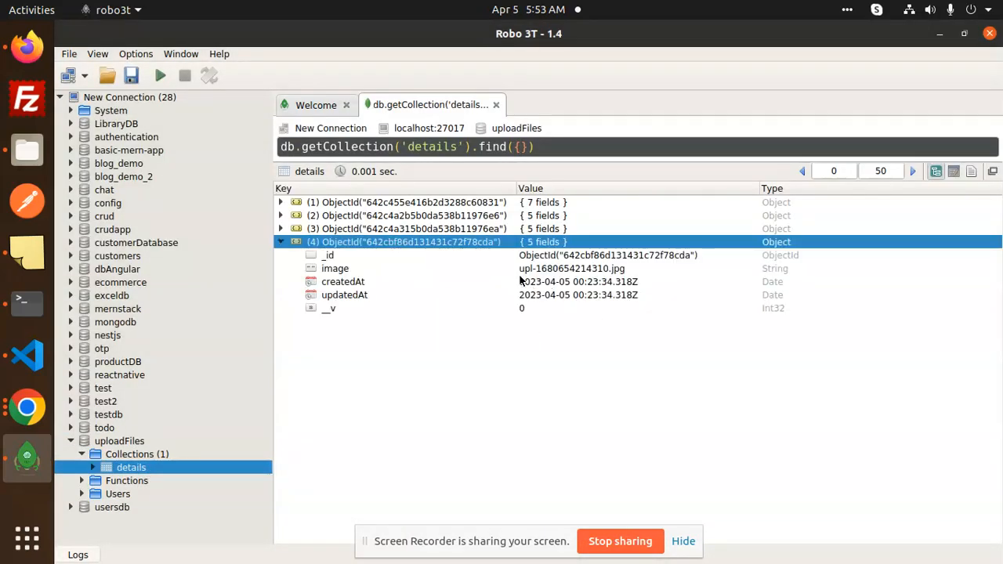
{"action": "mouse_move", "coordinate": [20, 297]}
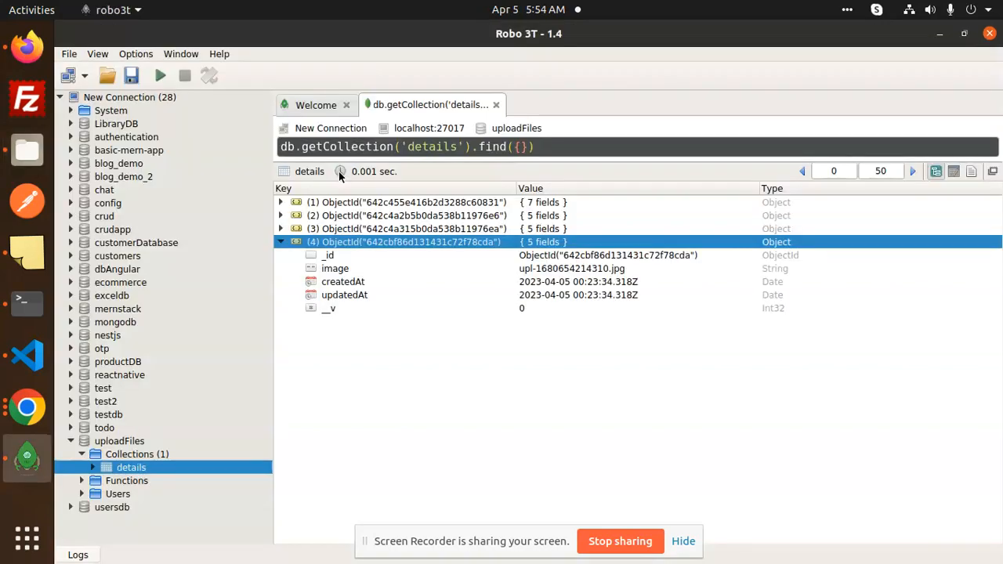
{"action": "mouse_move", "coordinate": [243, 428]}
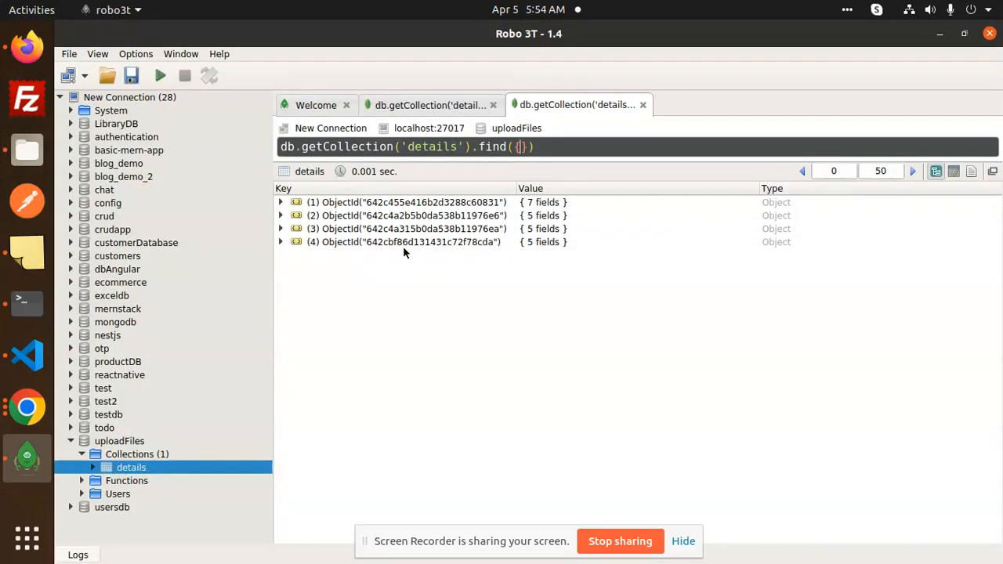
{"action": "left_click", "coordinate": [280, 242]}
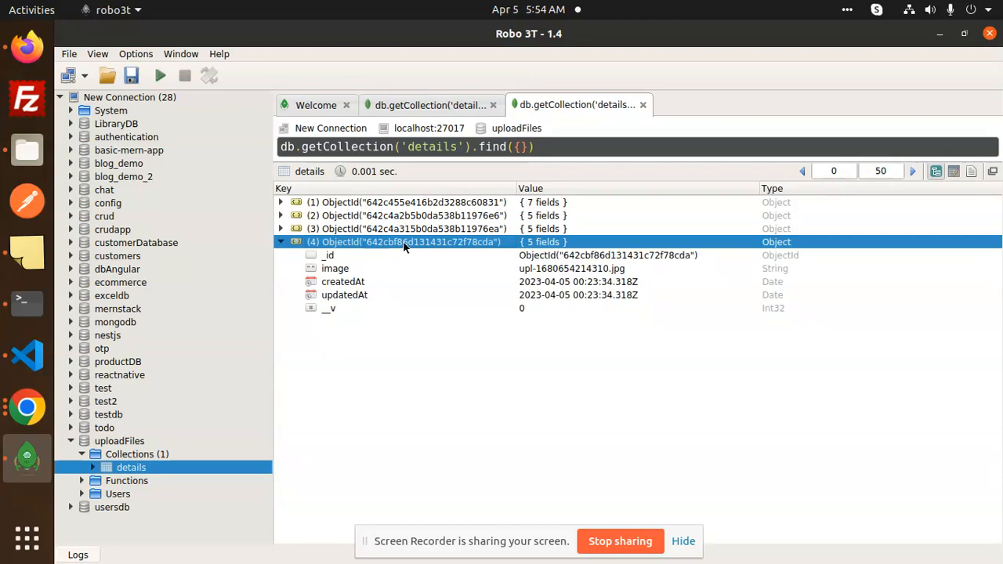
{"action": "mouse_move", "coordinate": [462, 312]}
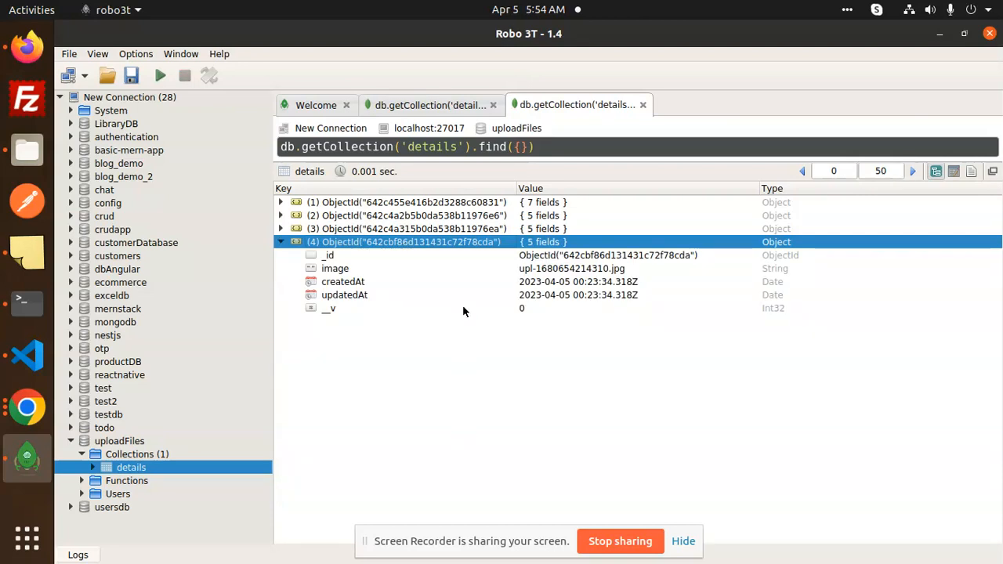
{"action": "mouse_move", "coordinate": [540, 287]}
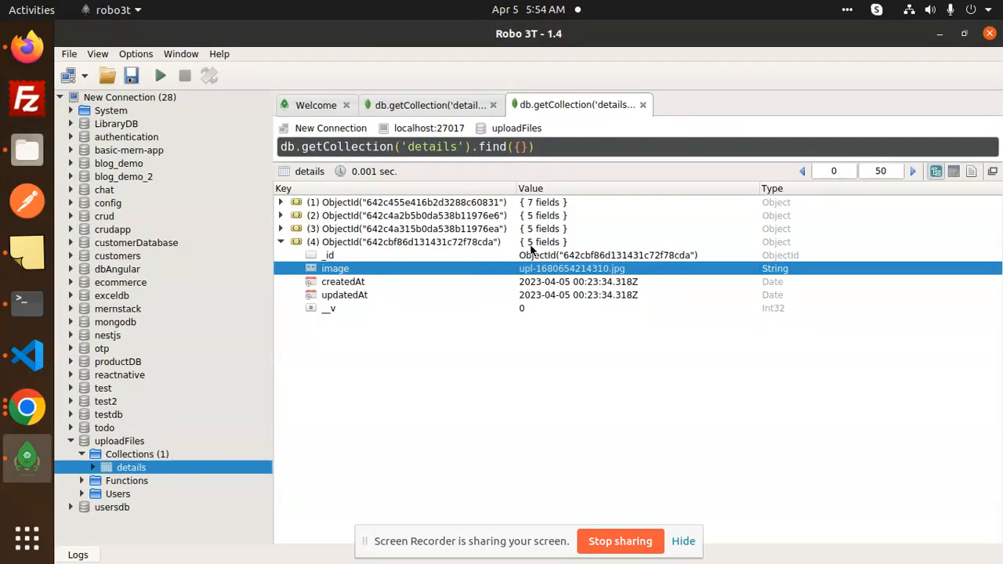
{"action": "mouse_move", "coordinate": [451, 333]}
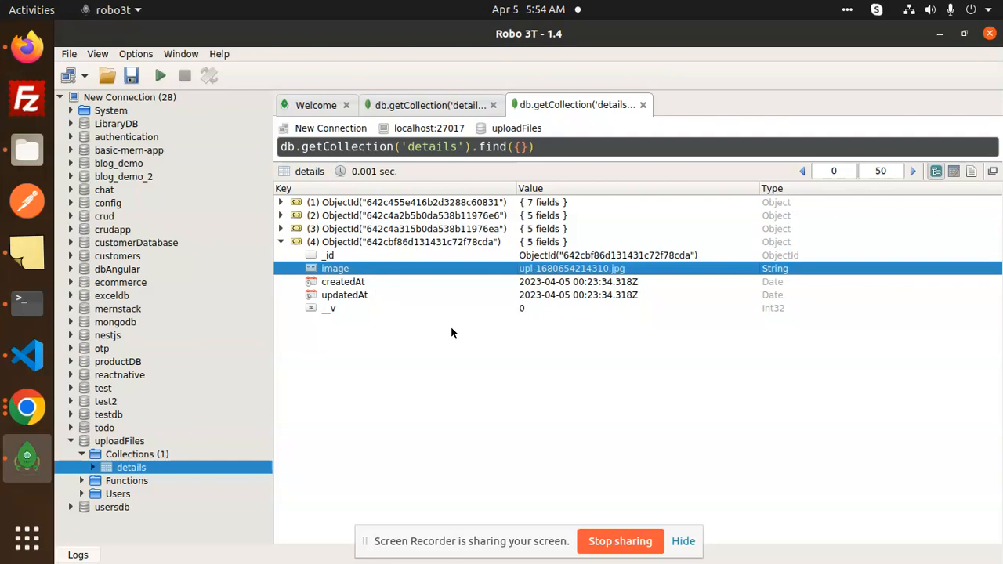
{"action": "mouse_move", "coordinate": [430, 316]}
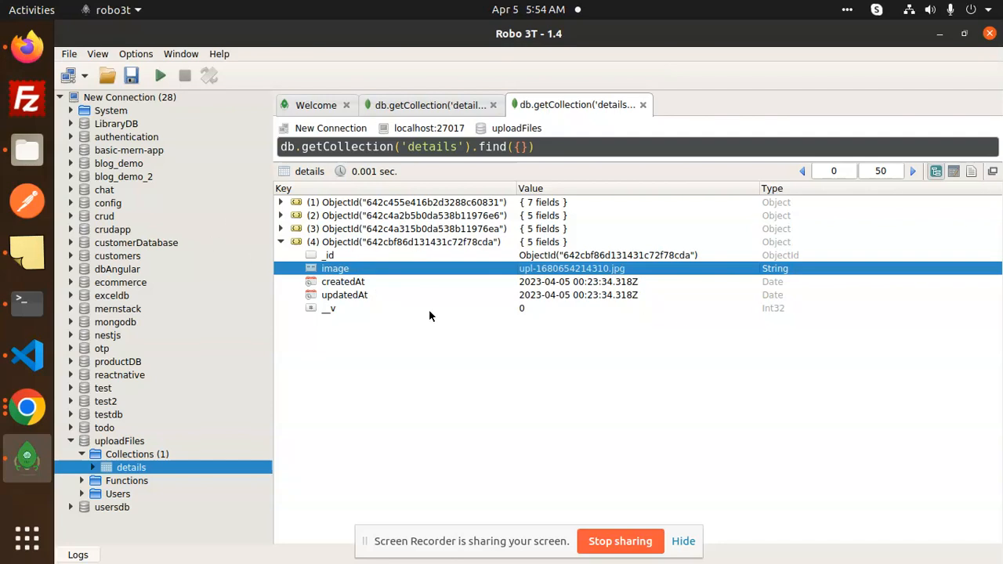
{"action": "left_click", "coordinate": [26, 355]}
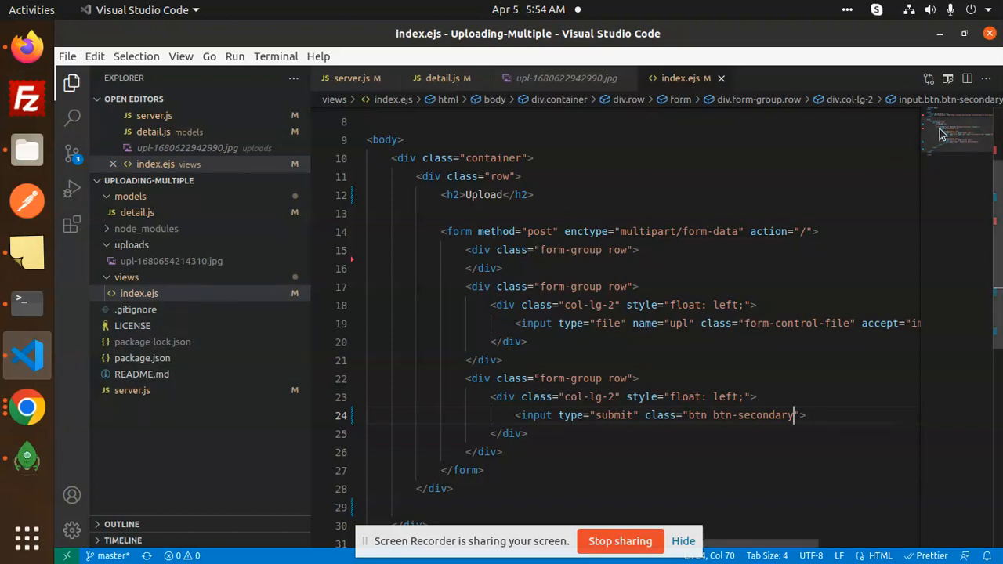
{"action": "mouse_move", "coordinate": [26, 47]}
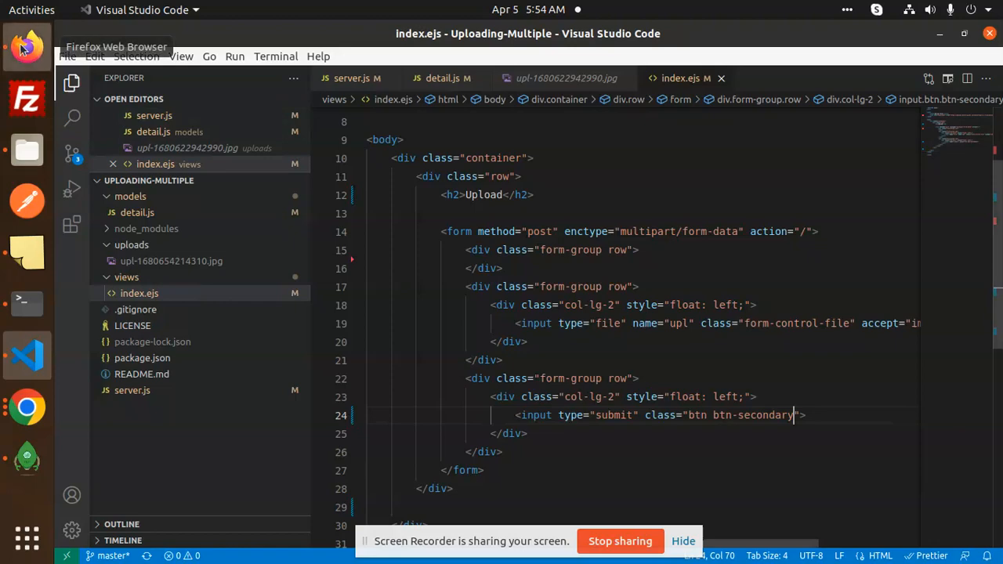
{"action": "left_click", "coordinate": [27, 46]}
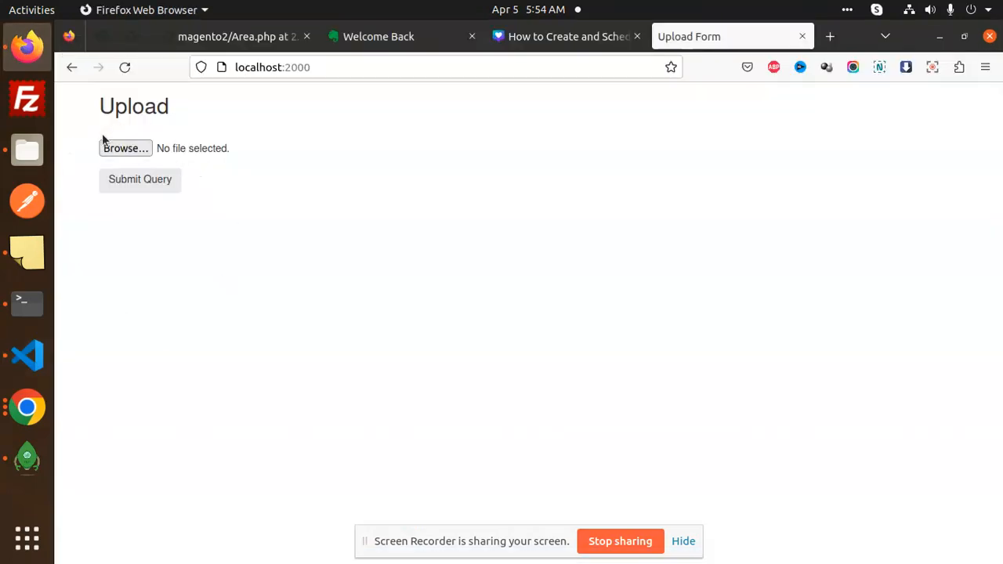
{"action": "mouse_move", "coordinate": [306, 218]}
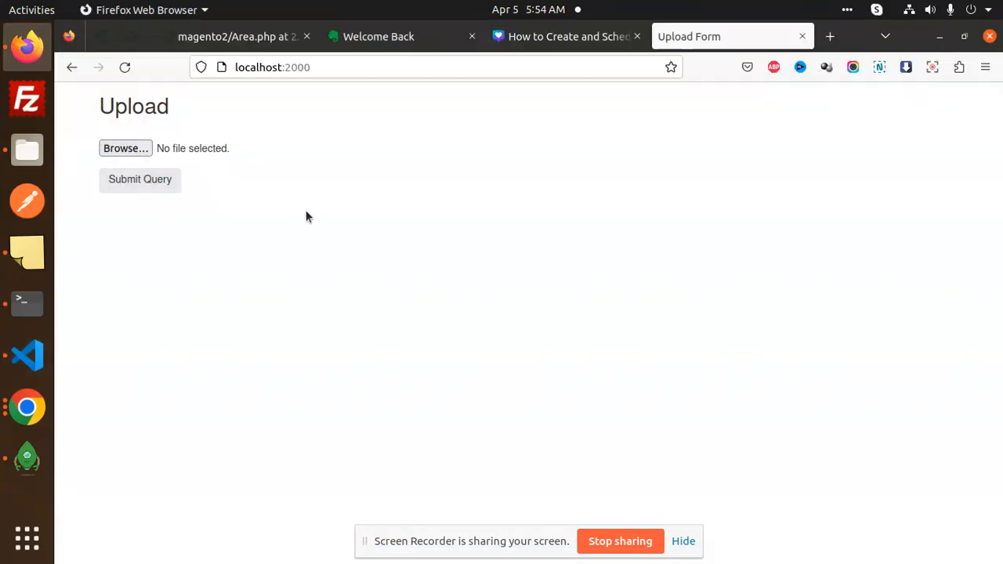
{"action": "left_click", "coordinate": [26, 355]}
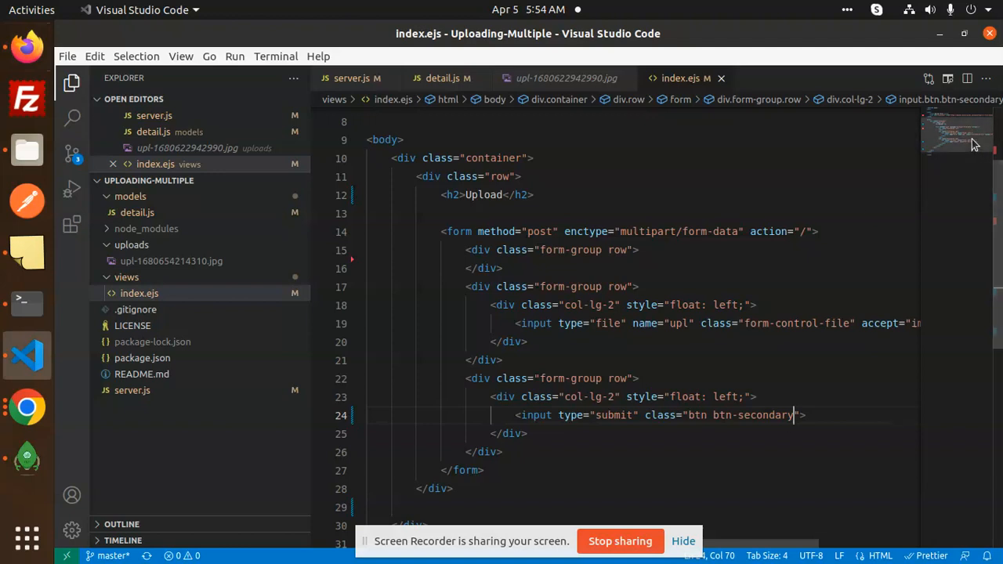
{"action": "double_click", "coordinate": [539, 231]}
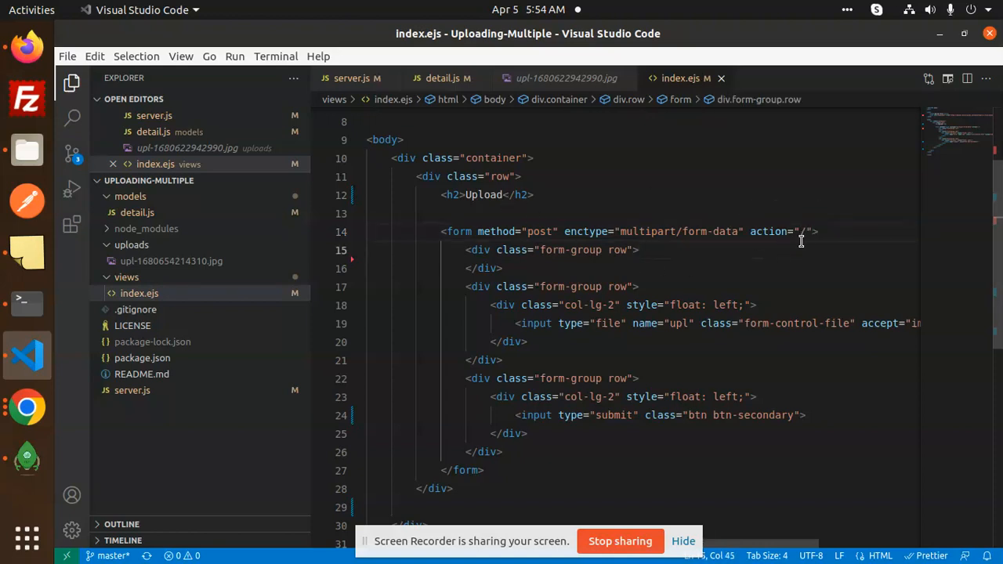
{"action": "mouse_move", "coordinate": [792, 220]}
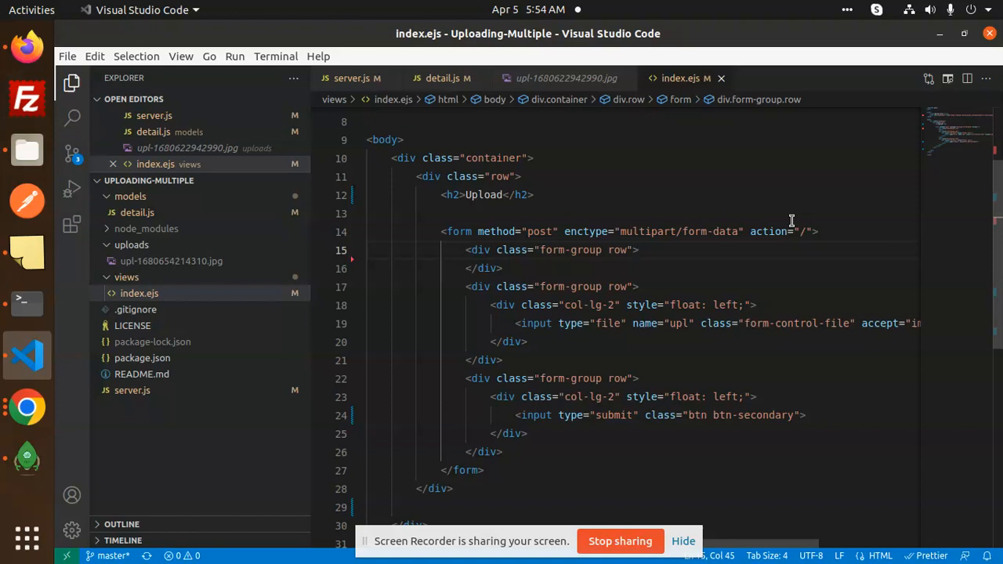
{"action": "mouse_move", "coordinate": [779, 226]}
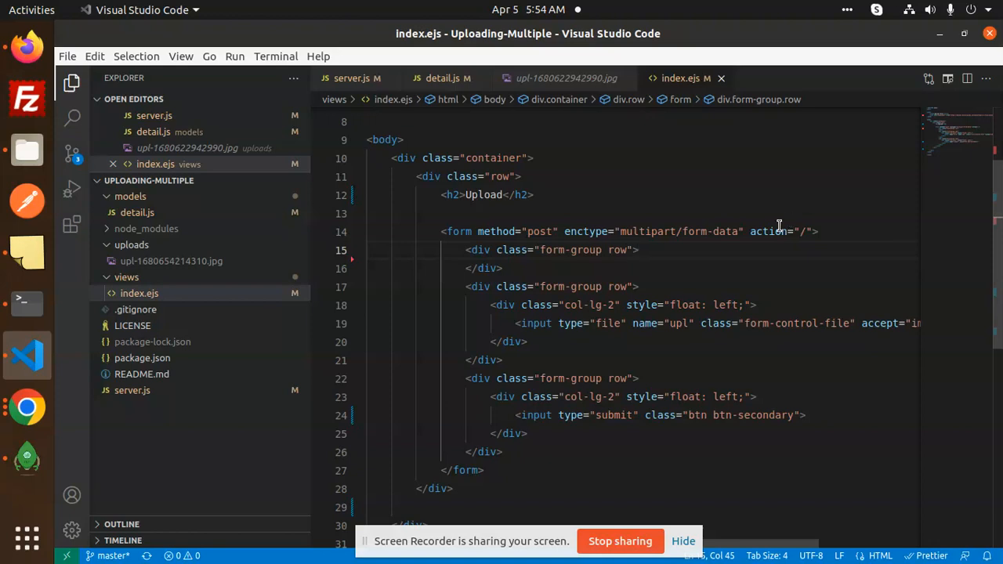
{"action": "mouse_move", "coordinate": [156, 239]}
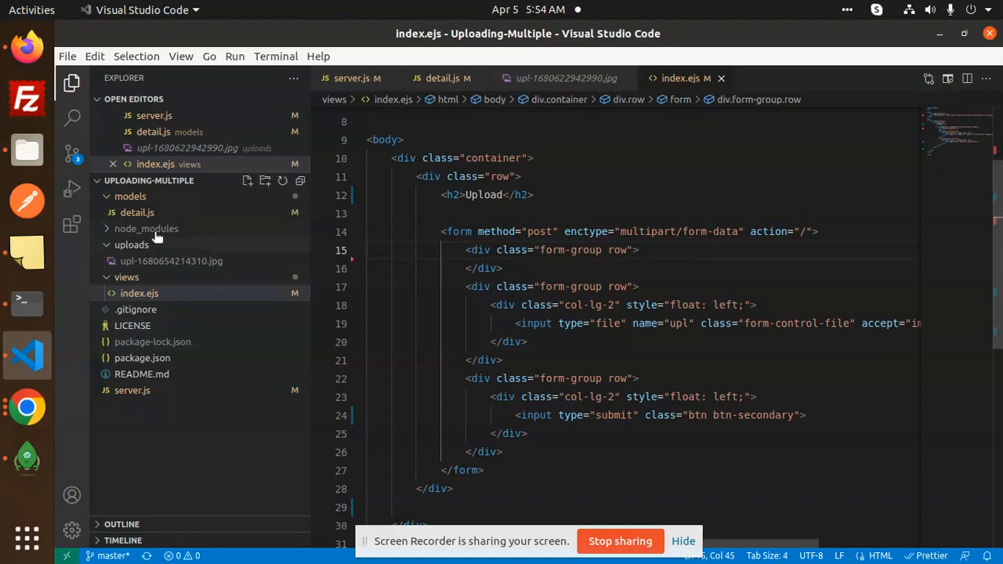
Open models/detail.js and highlight the schema's timestamps option.
{"action": "left_click", "coordinate": [137, 213]}
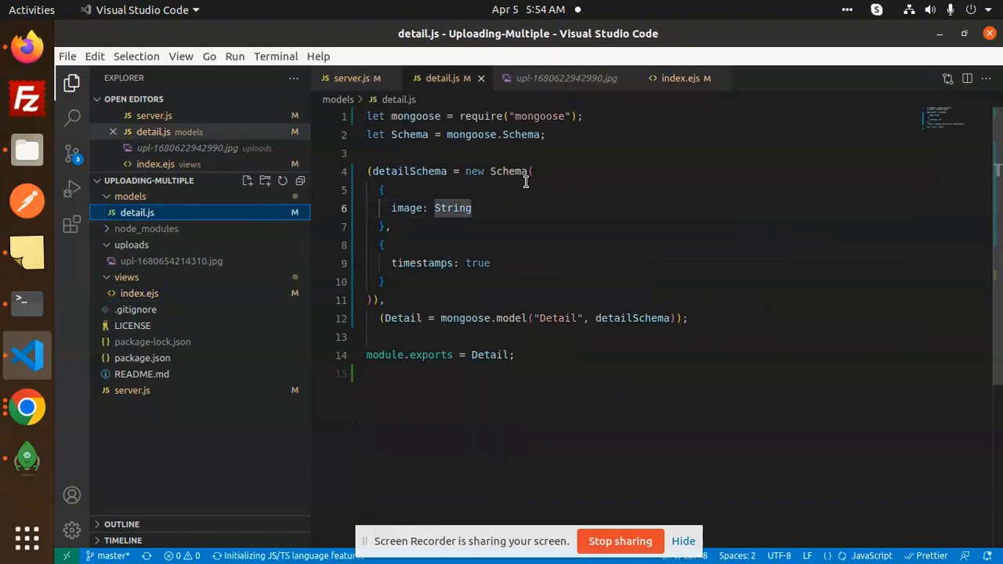
{"action": "double_click", "coordinate": [422, 262]}
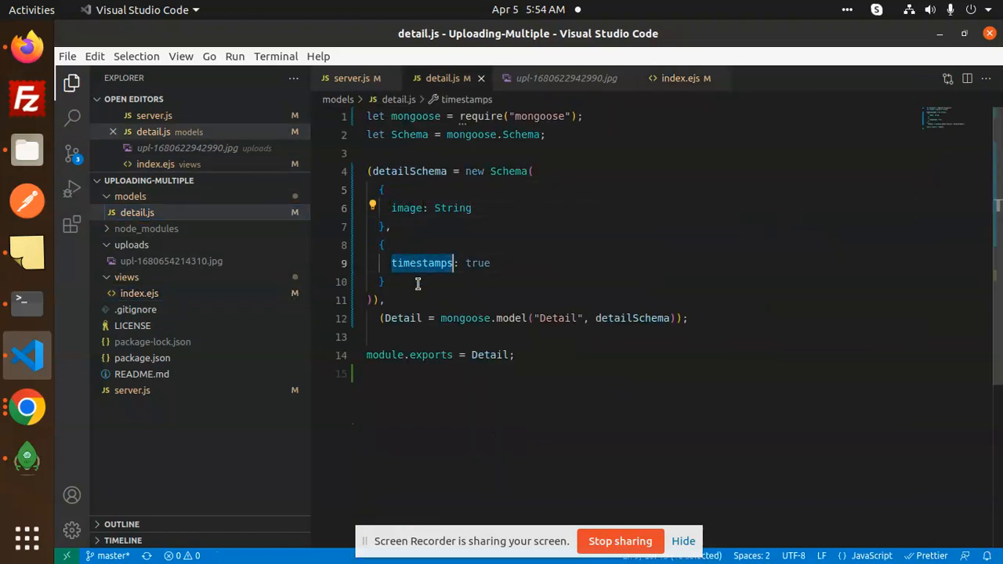
{"action": "left_click", "coordinate": [686, 318]}
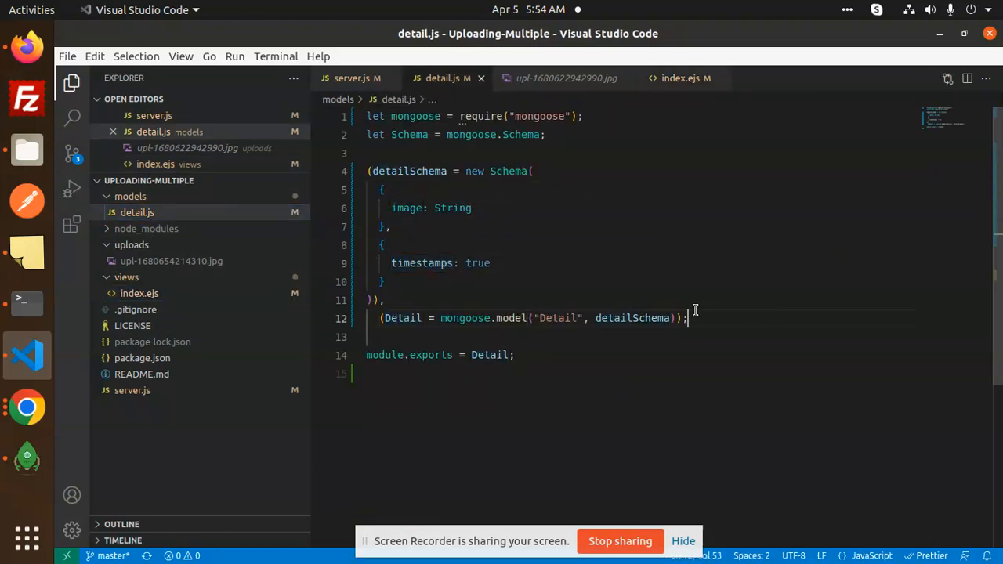
{"action": "double_click", "coordinate": [420, 262]}
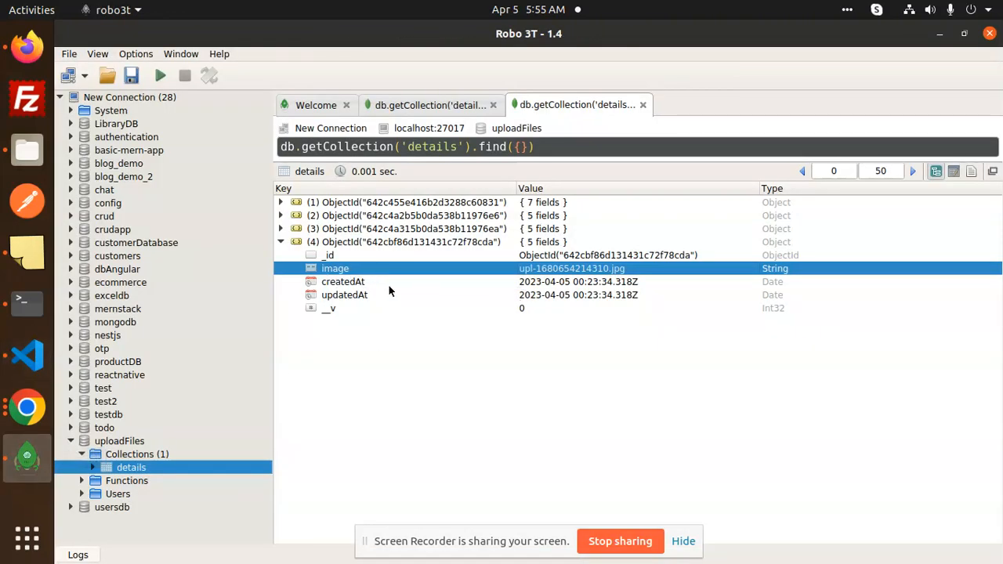
{"action": "mouse_move", "coordinate": [431, 276]}
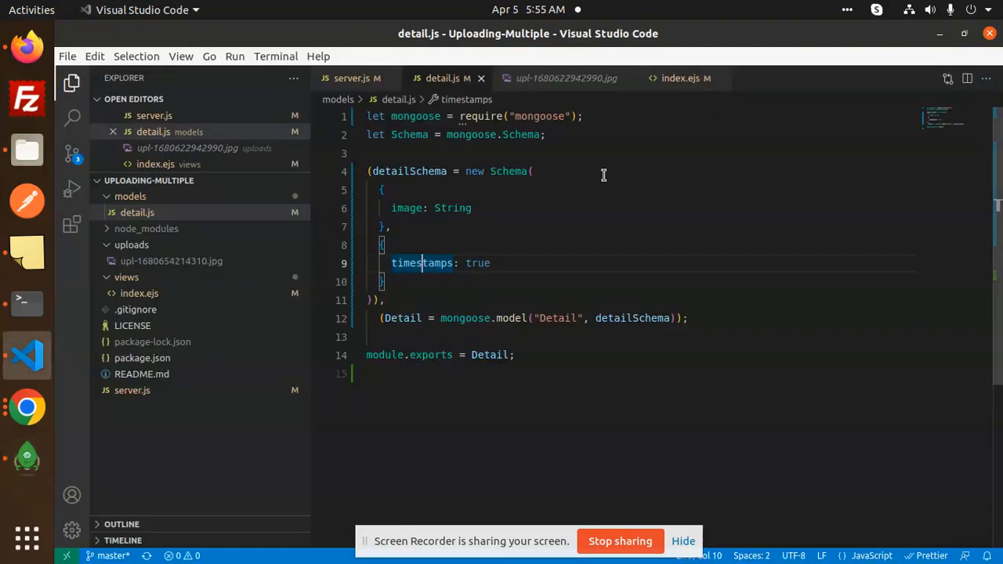
{"action": "mouse_move", "coordinate": [513, 287]}
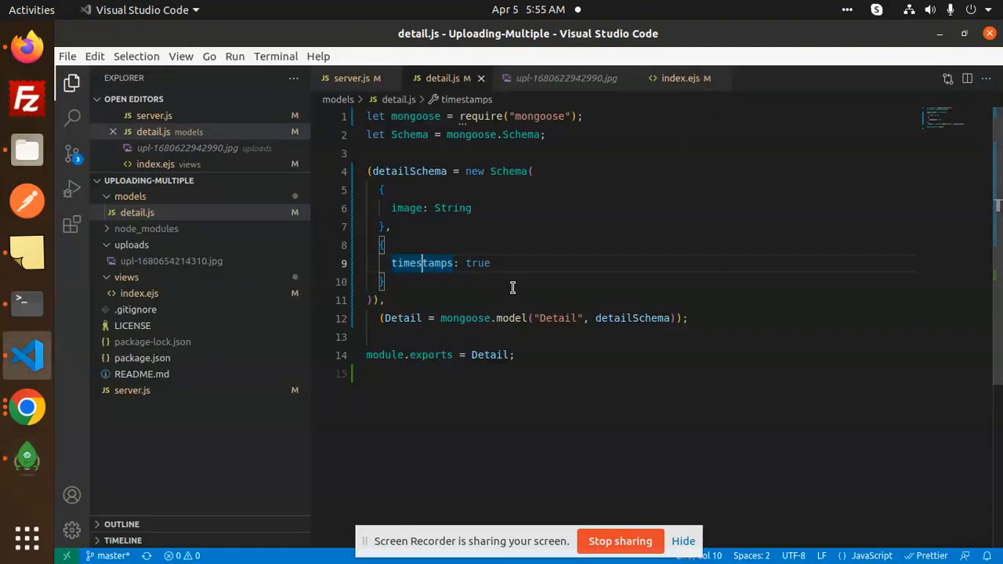
{"action": "key", "text": "ctrl+a"}
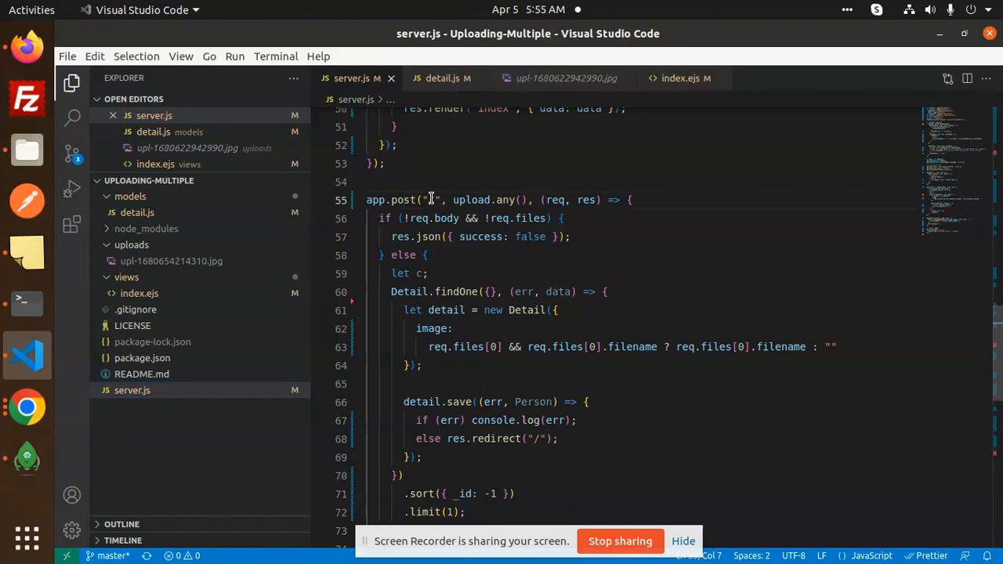
{"action": "type", "text": "/"}
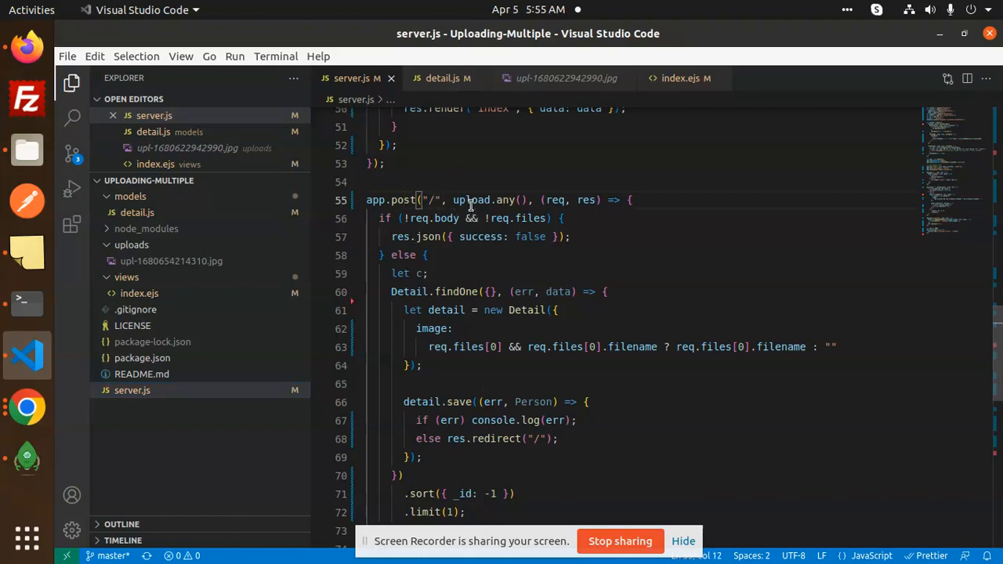
{"action": "double_click", "coordinate": [471, 200]}
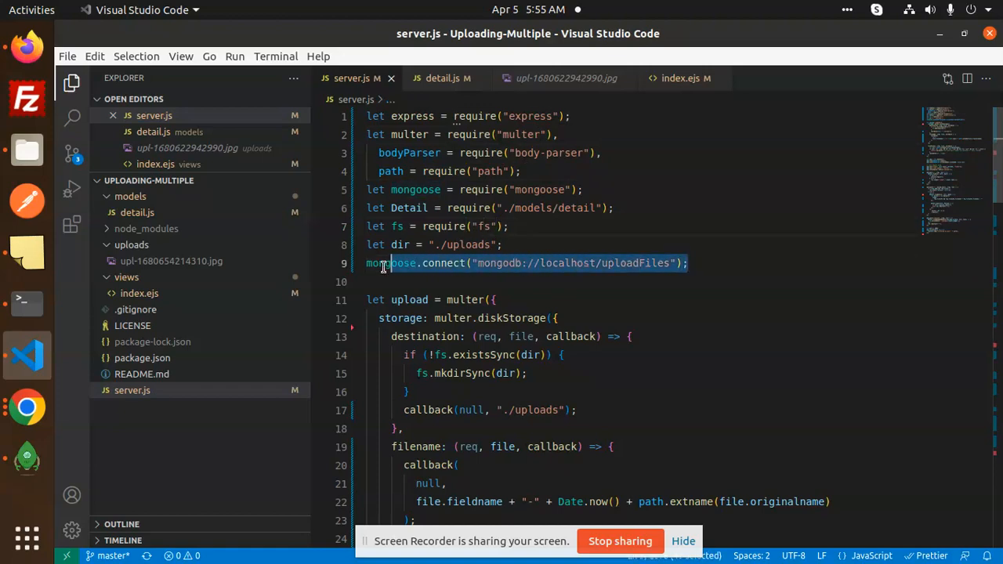
{"action": "double_click", "coordinate": [390, 263]}
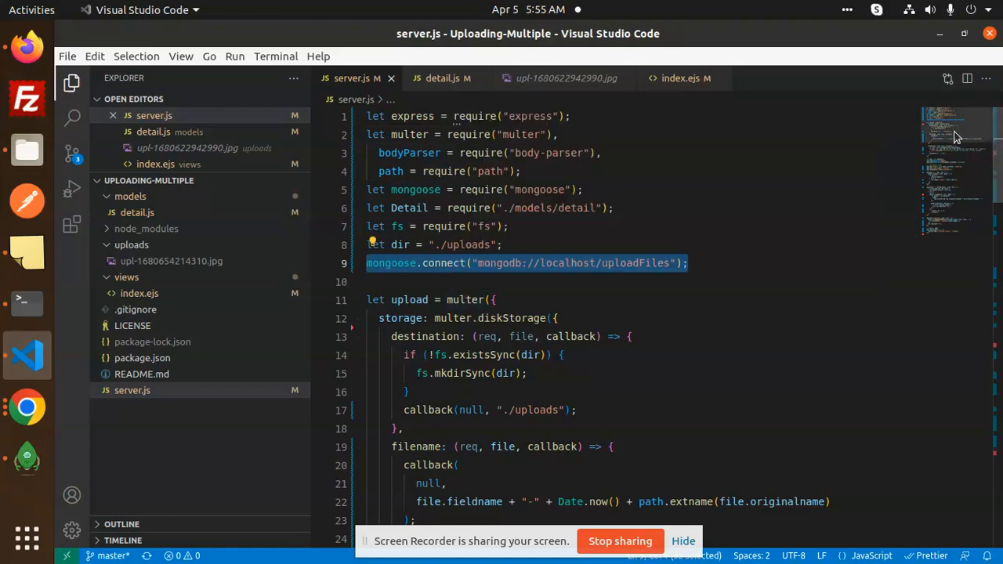
{"action": "scroll", "scroll_direction": "down", "scroll_amount": 3}
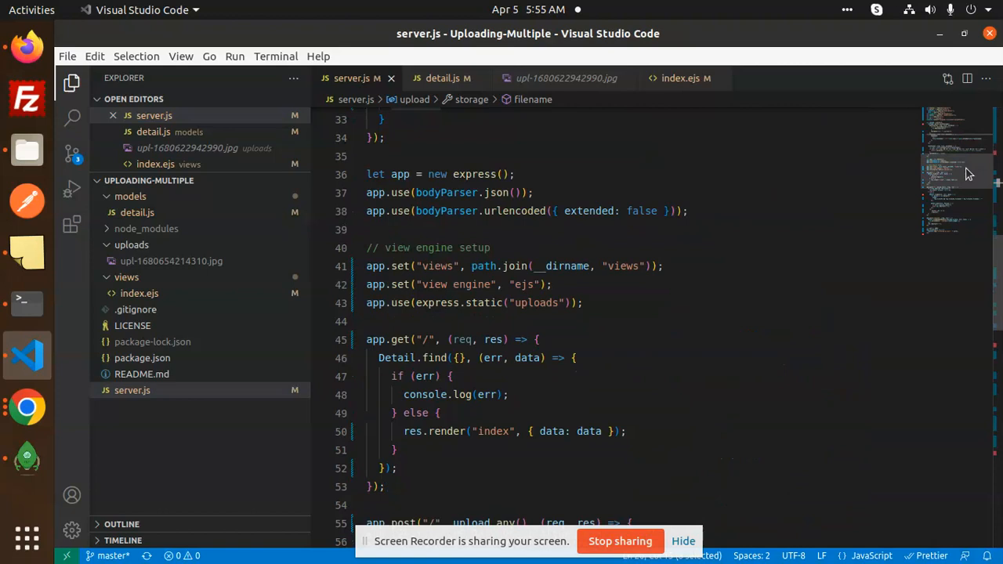
{"action": "double_click", "coordinate": [400, 174]}
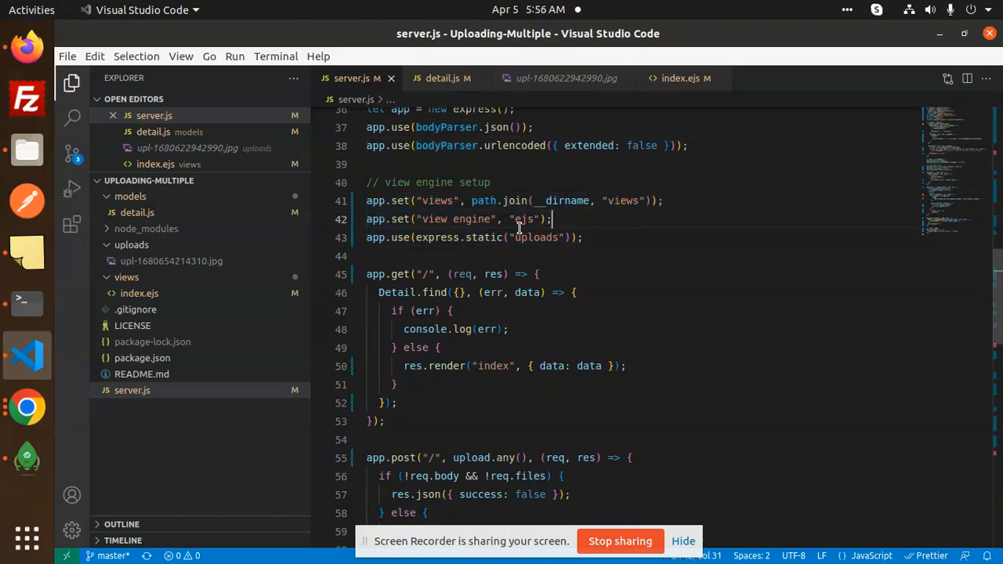
{"action": "left_click", "coordinate": [581, 238]}
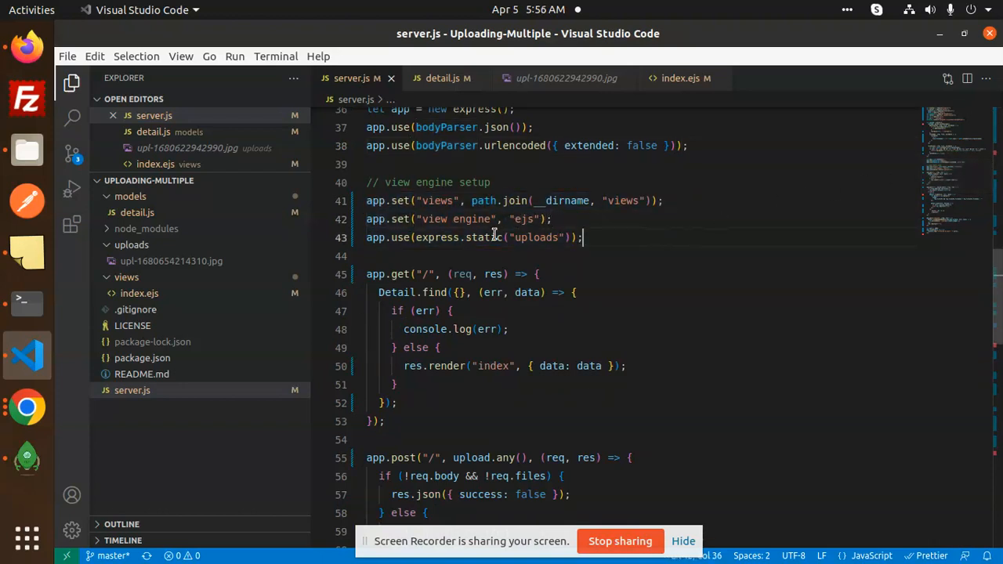
{"action": "double_click", "coordinate": [535, 238]}
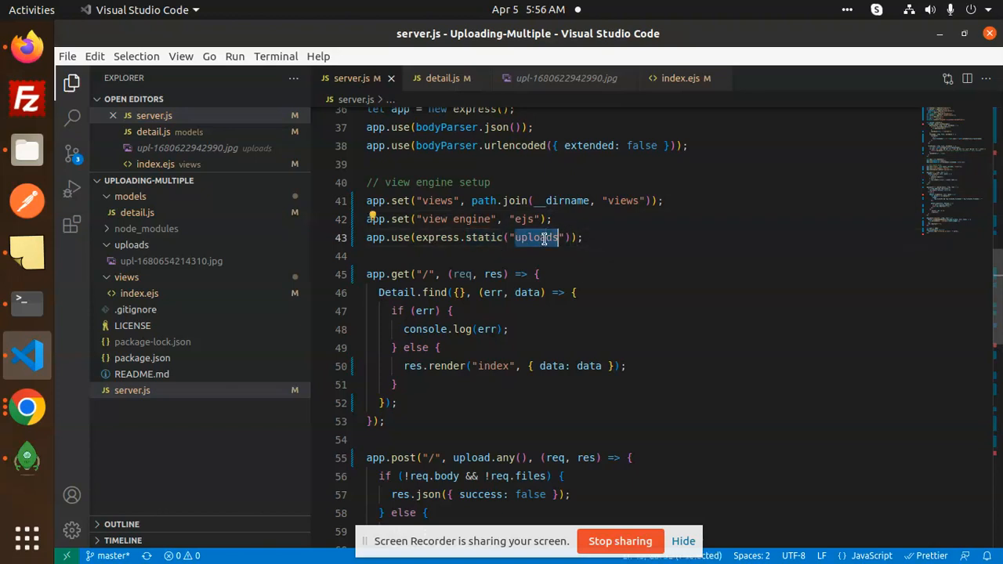
{"action": "scroll", "scroll_direction": "down", "scroll_amount": 3}
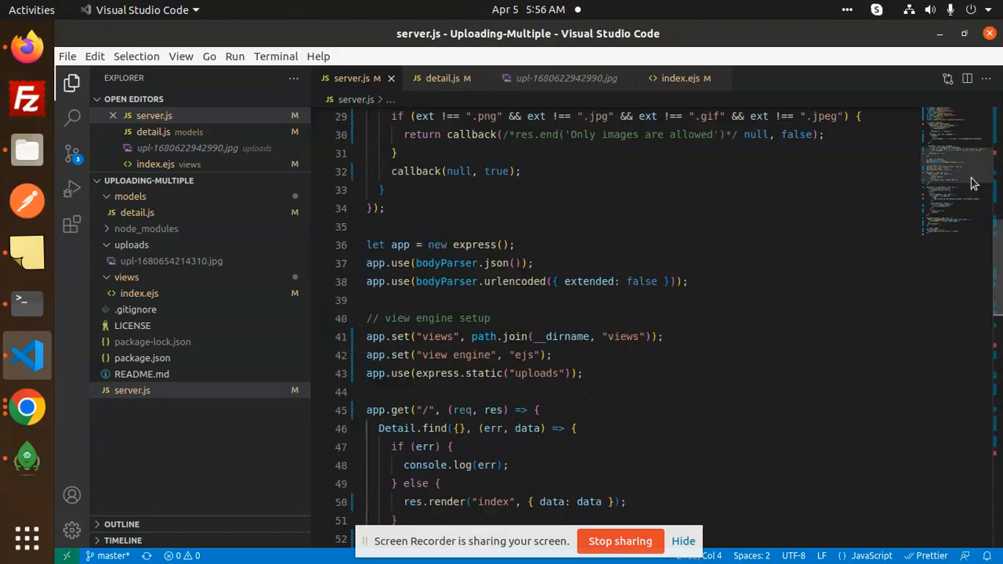
Review the POST route's new Detail record, its uploaded file name expression, and save call.
{"action": "scroll", "scroll_direction": "down", "scroll_amount": 3}
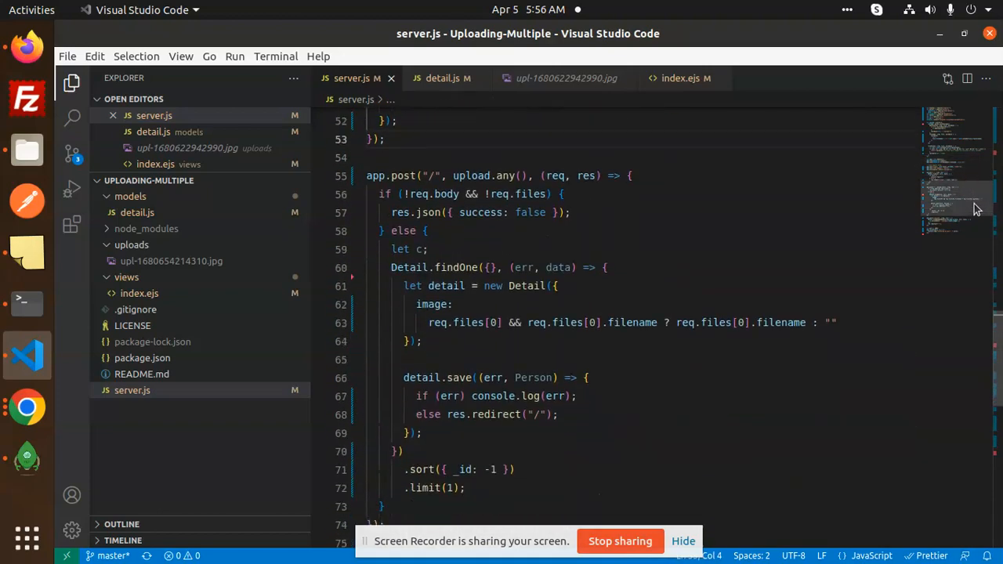
{"action": "scroll", "scroll_direction": "down", "scroll_amount": 3}
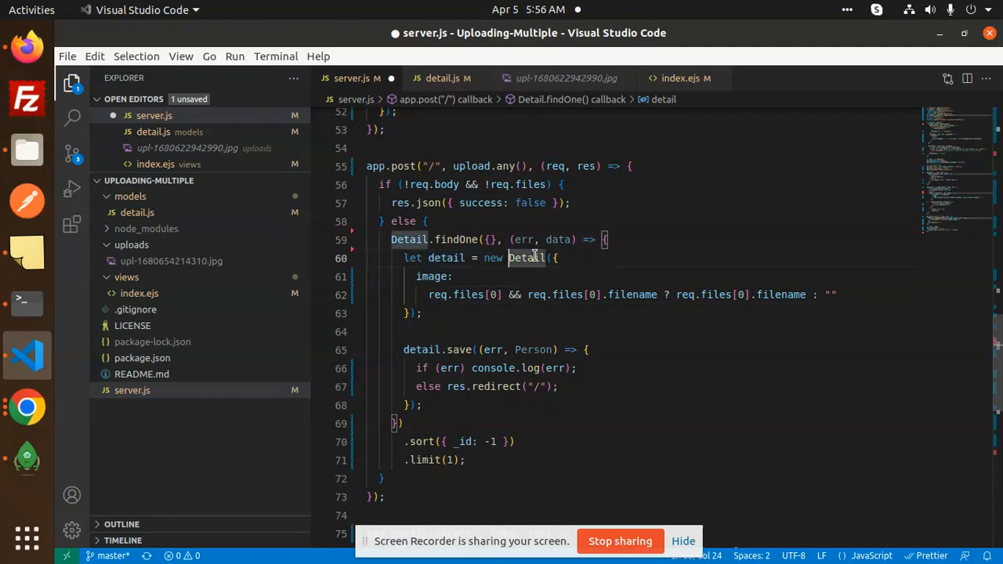
{"action": "left_click", "coordinate": [432, 276]}
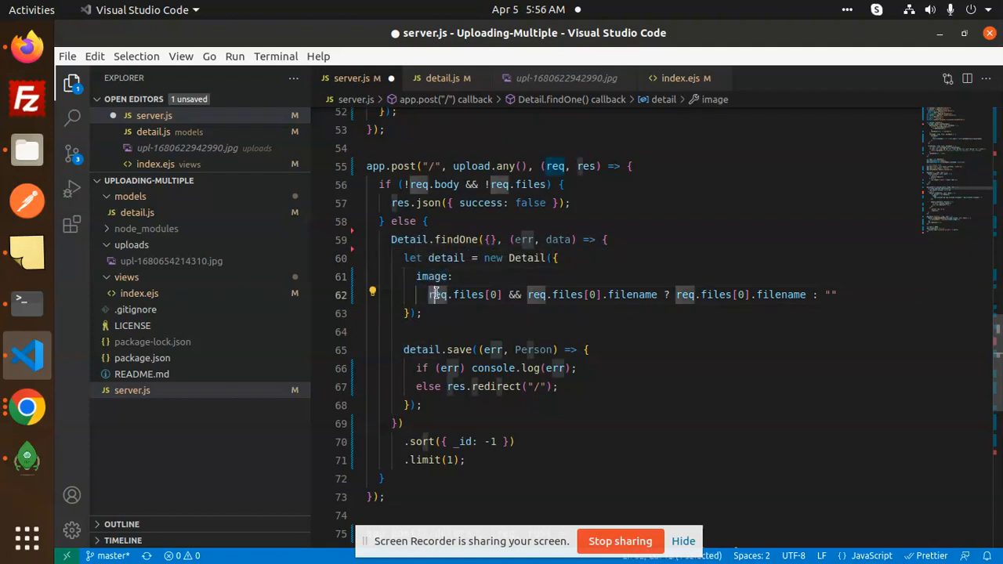
{"action": "left_click", "coordinate": [827, 294]}
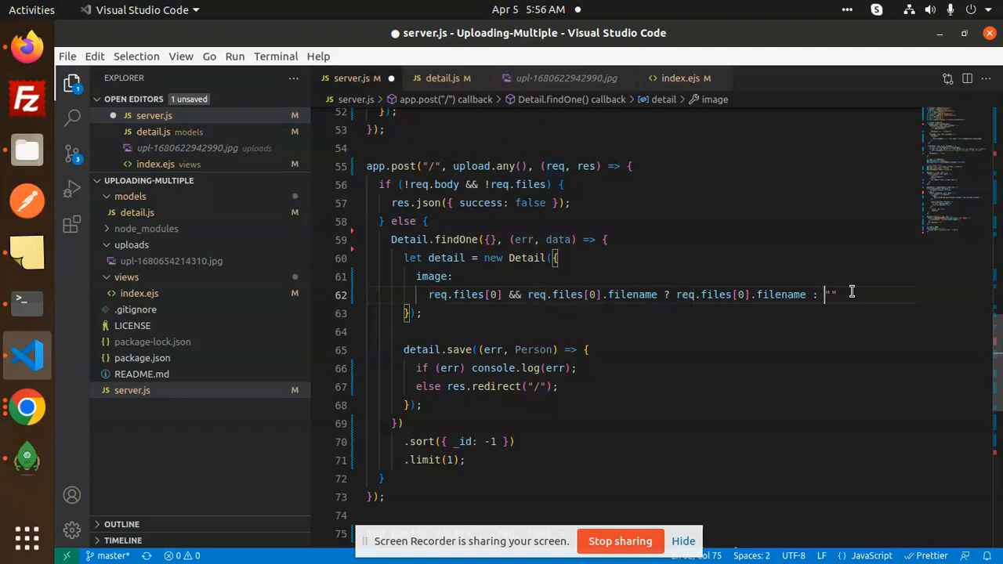
{"action": "left_click", "coordinate": [651, 295]}
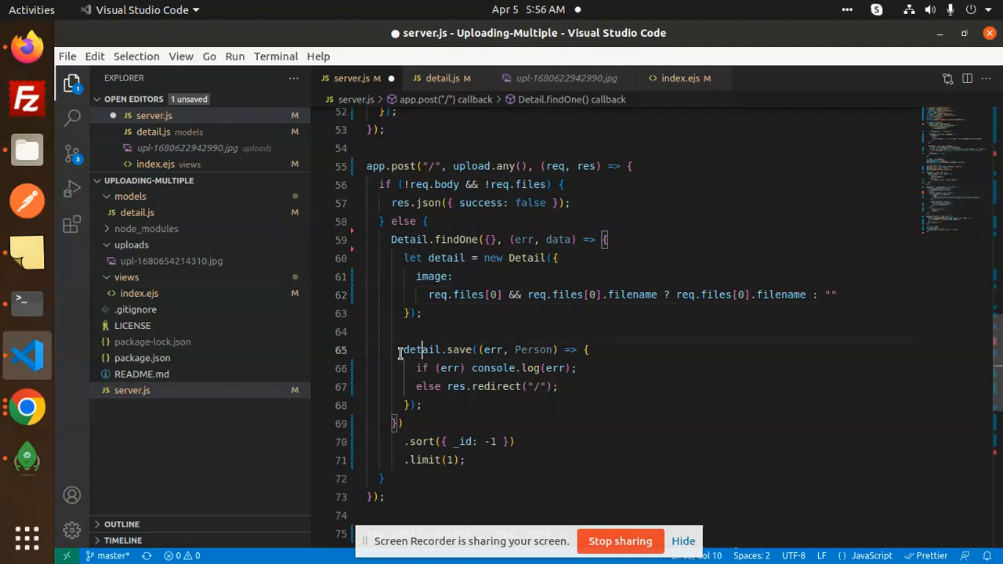
{"action": "left_click", "coordinate": [457, 423]}
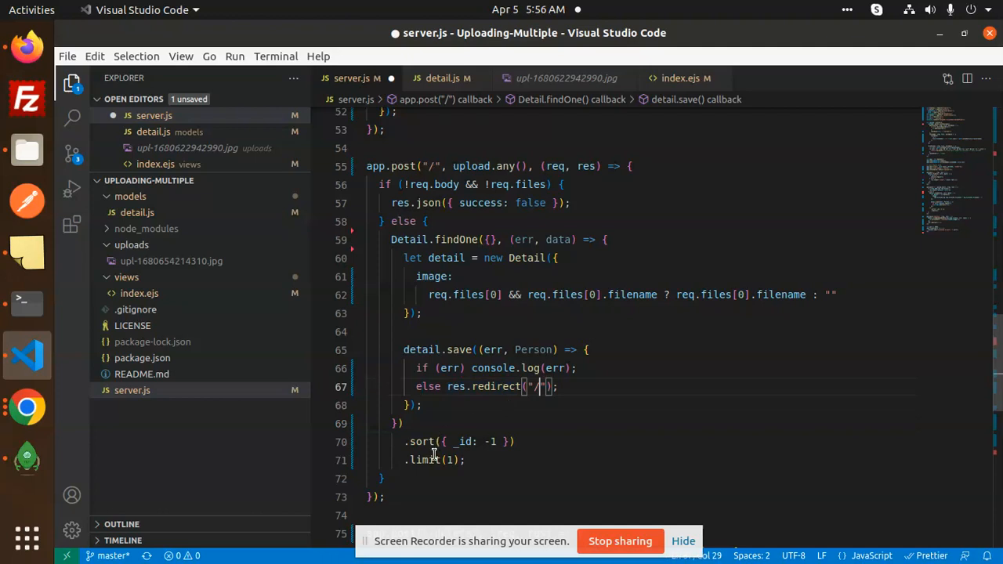
Examine the first uploaded file index used in the route.
{"action": "scroll", "scroll_direction": "down", "scroll_amount": 3}
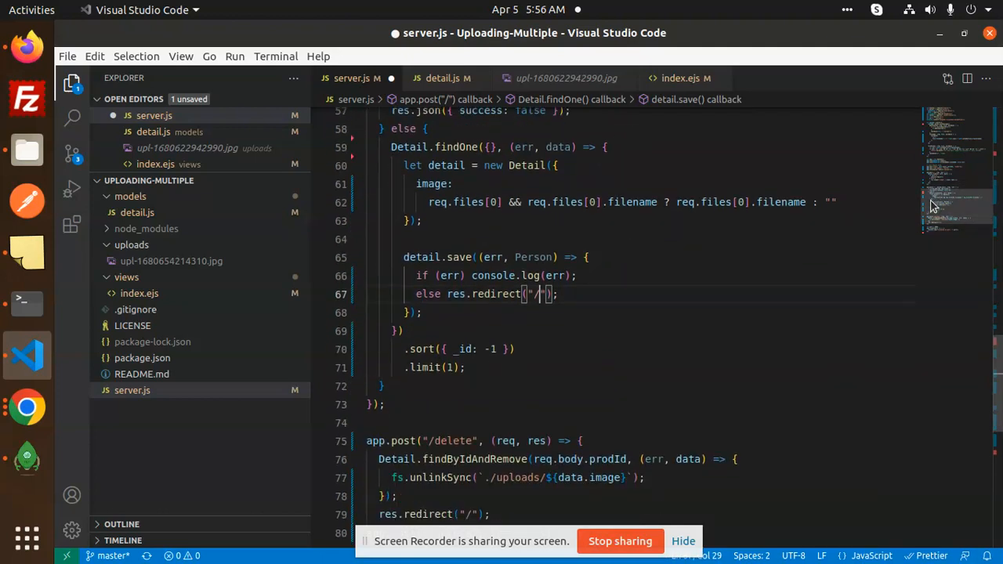
{"action": "mouse_move", "coordinate": [954, 208]}
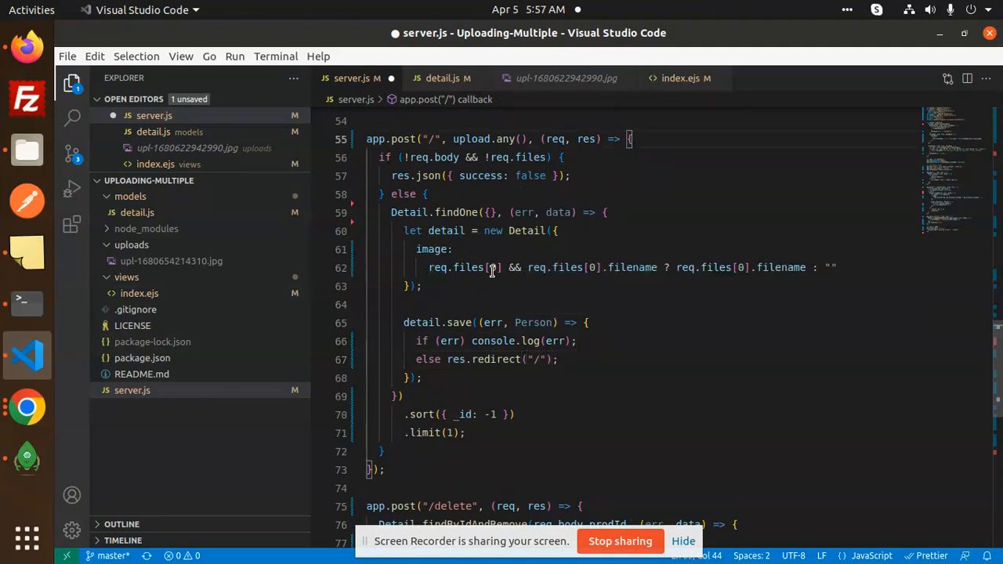
{"action": "left_click", "coordinate": [493, 267]}
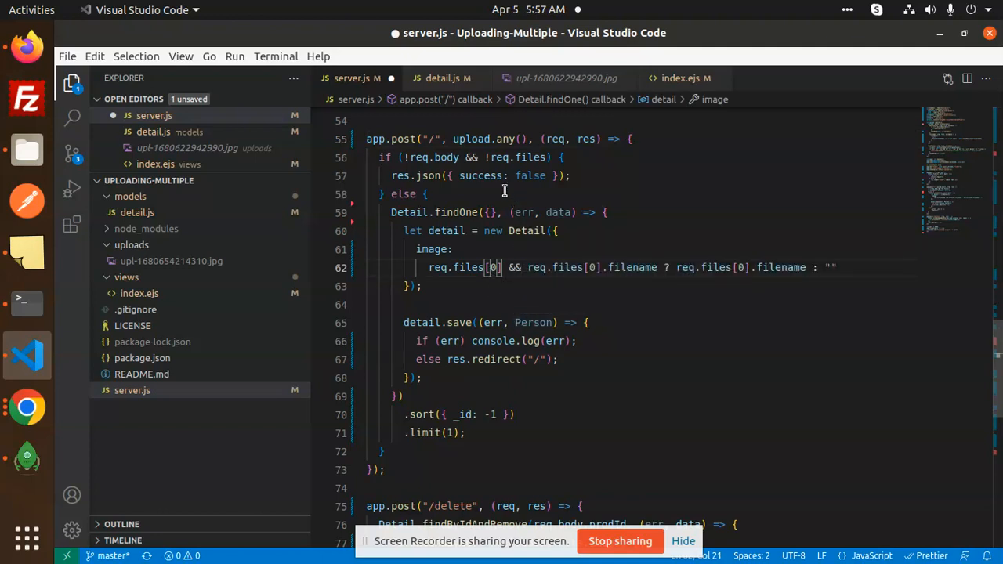
{"action": "mouse_move", "coordinate": [946, 207]}
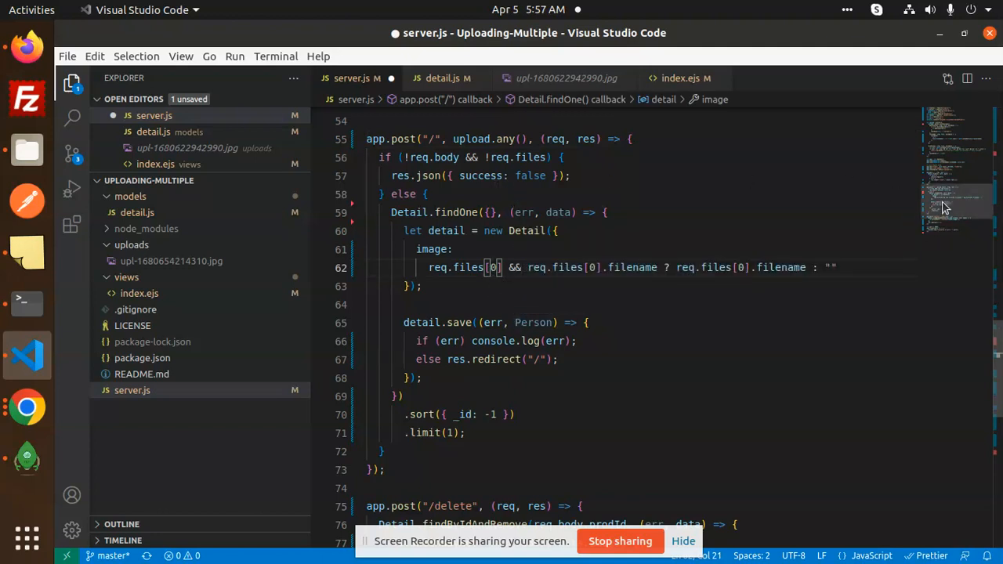
{"action": "left_click", "coordinate": [513, 323]}
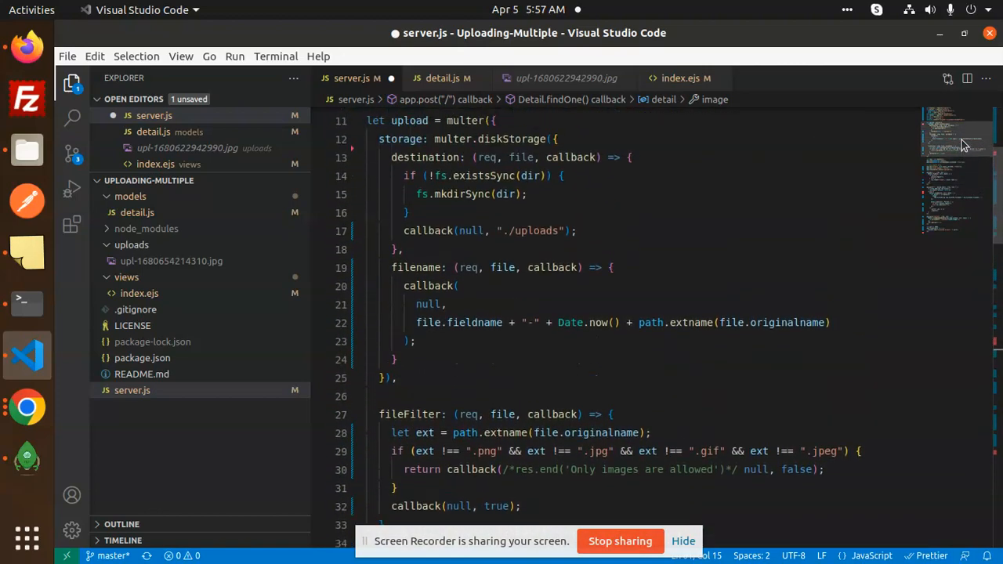
{"action": "double_click", "coordinate": [409, 157]}
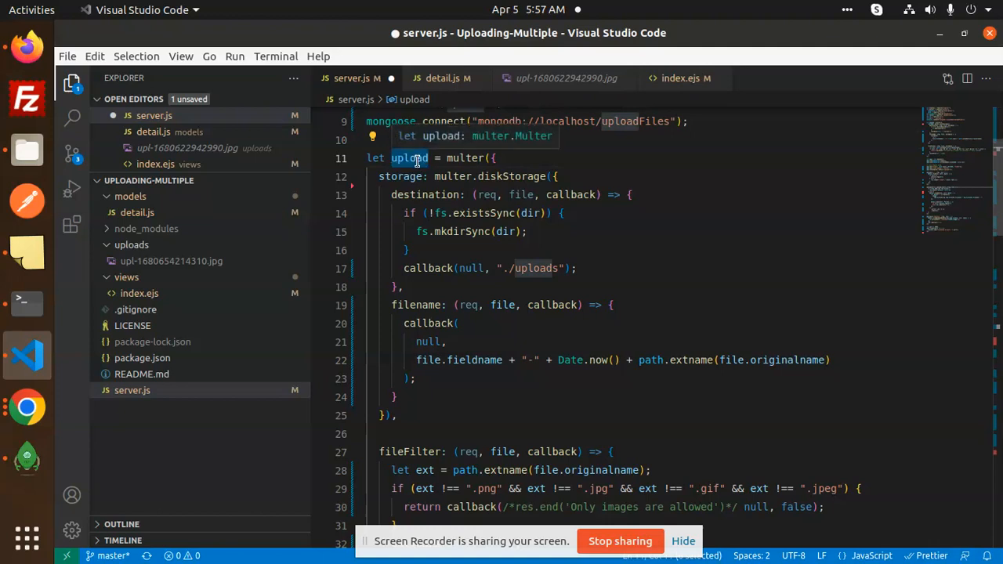
{"action": "mouse_move", "coordinate": [960, 137]}
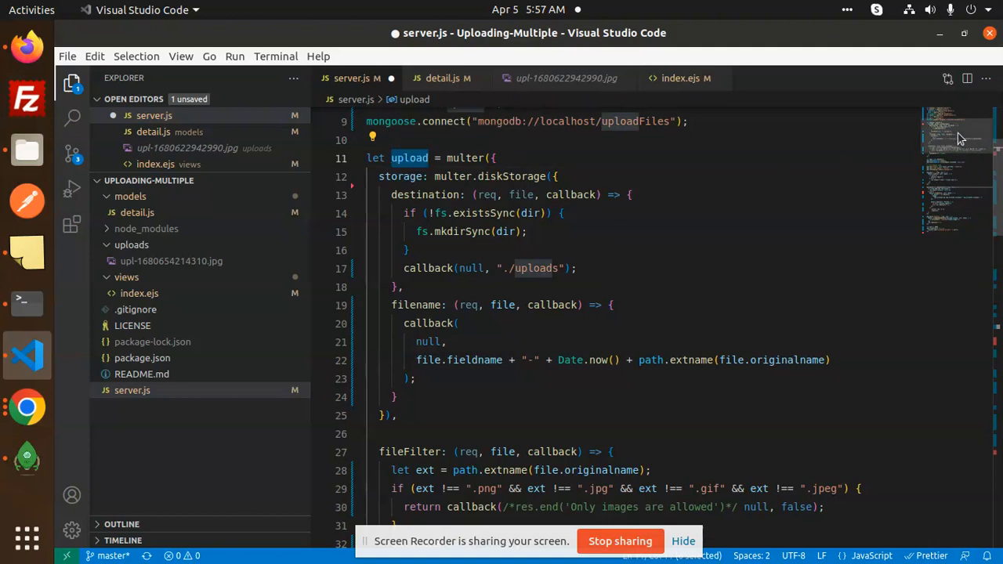
{"action": "scroll", "scroll_direction": "down", "scroll_amount": 3}
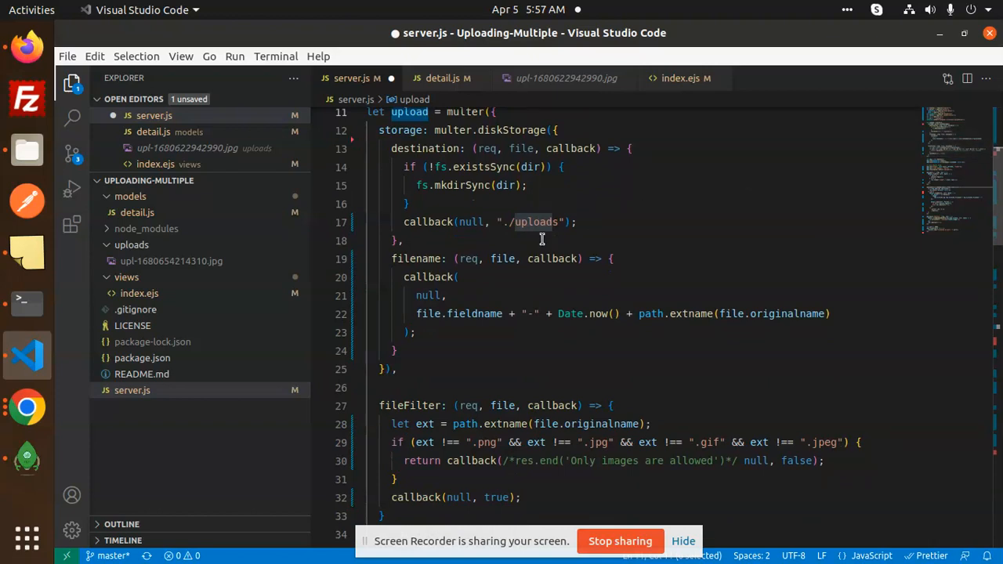
{"action": "left_click", "coordinate": [527, 167]}
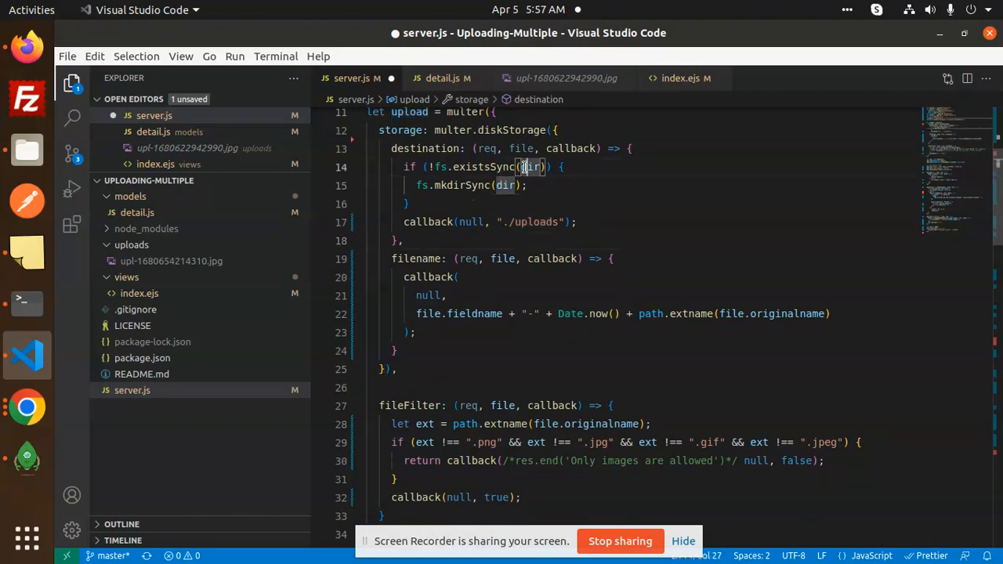
{"action": "double_click", "coordinate": [536, 222]}
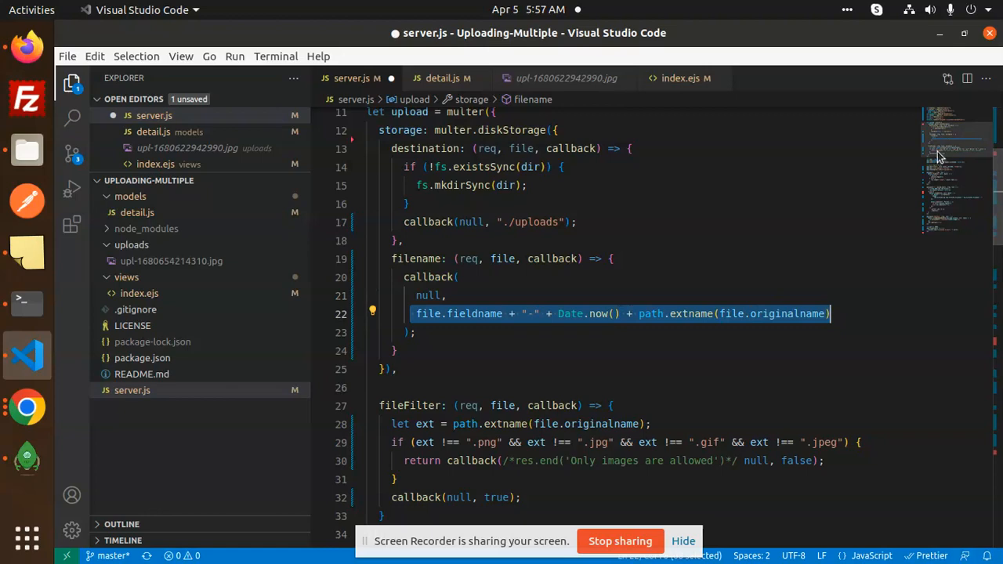
{"action": "scroll", "scroll_direction": "down", "scroll_amount": 3}
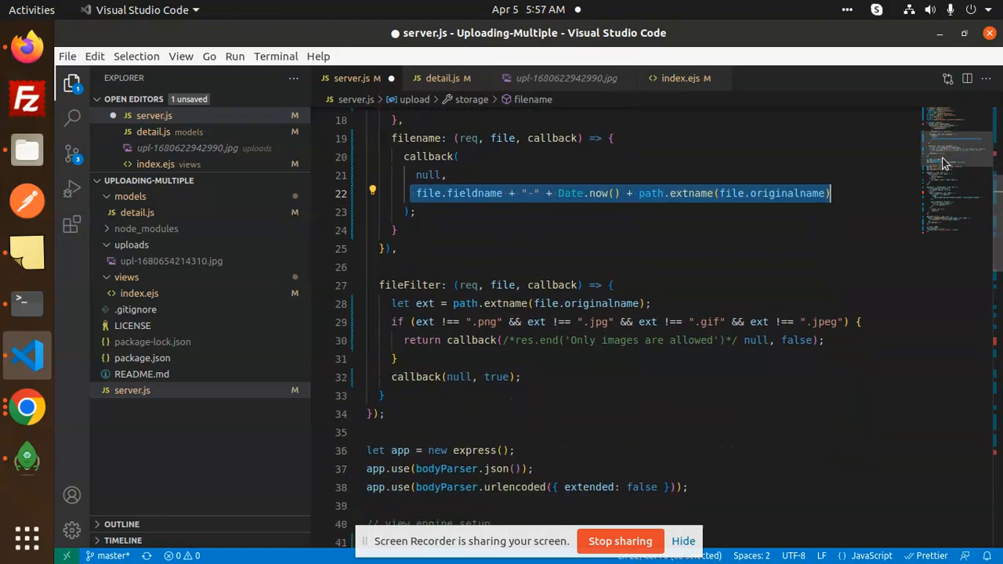
{"action": "scroll", "scroll_direction": "down", "scroll_amount": 3}
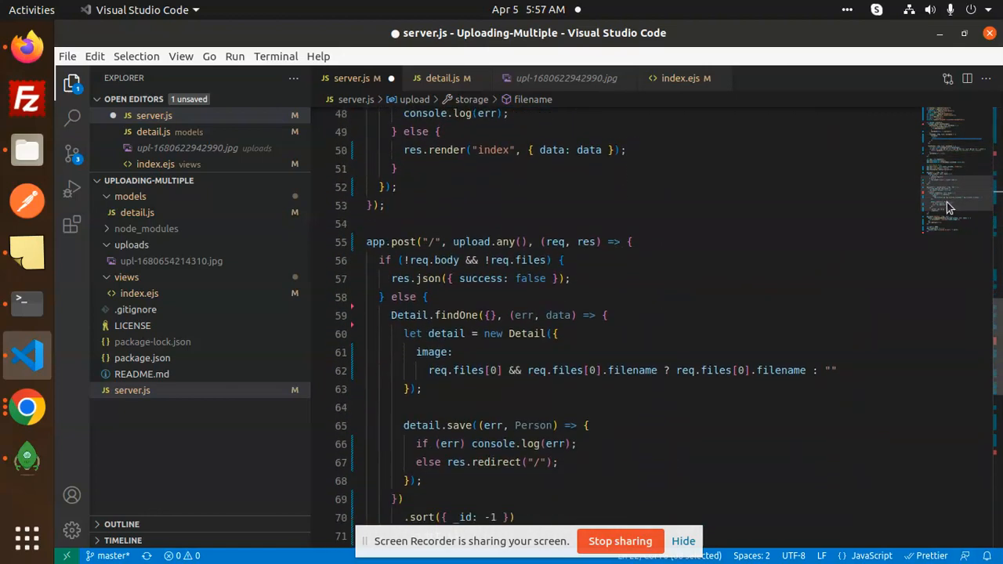
{"action": "double_click", "coordinate": [471, 242]}
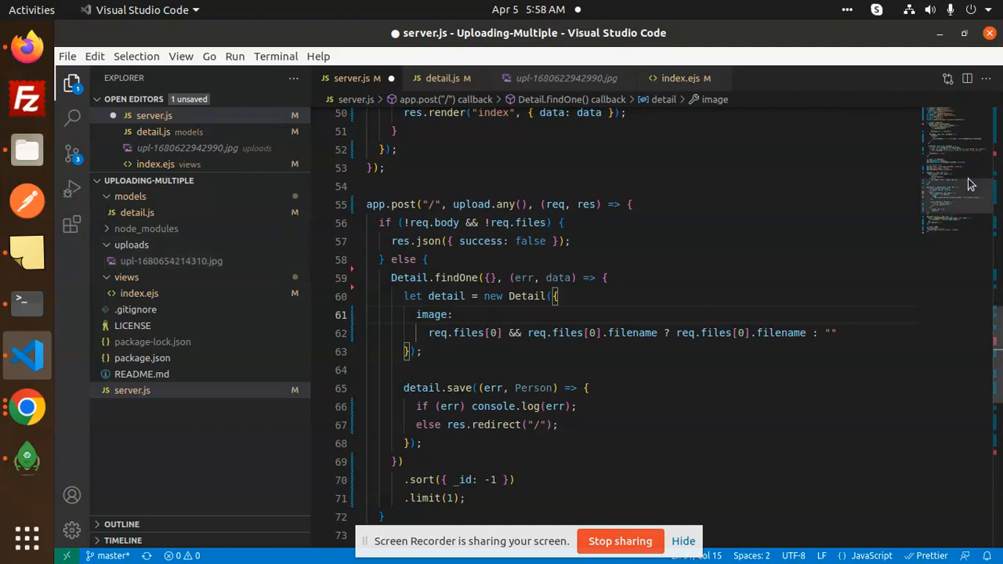
{"action": "scroll", "scroll_direction": "down", "scroll_amount": 3}
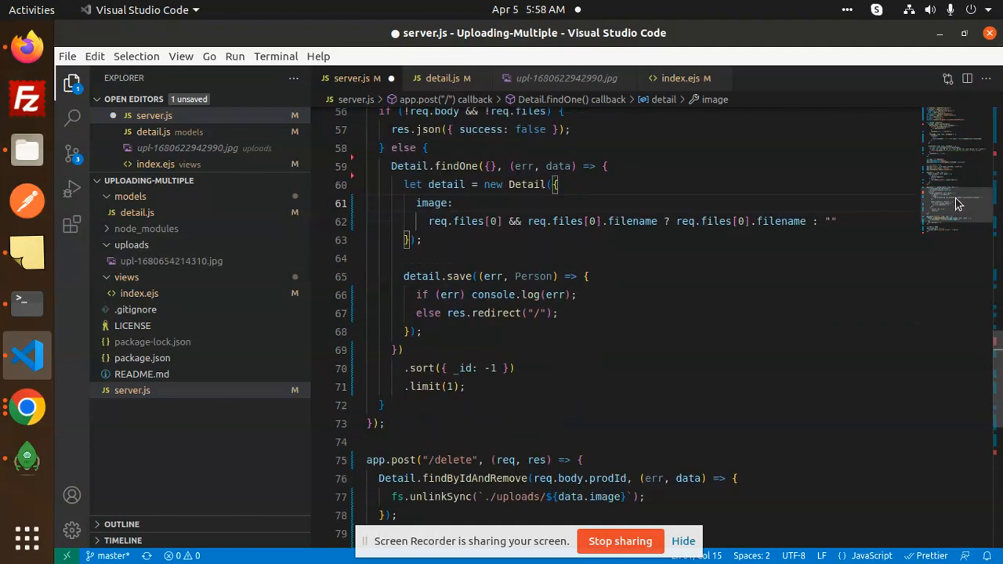